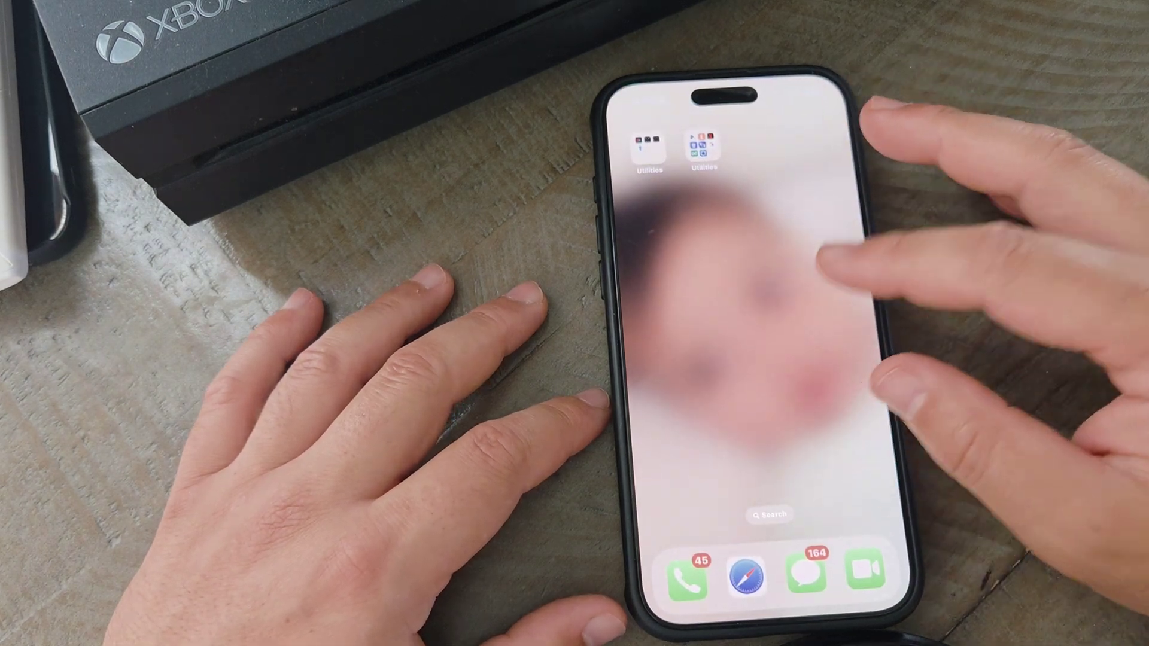
Step: Scroll the Fast.com page sideways while the speed test runs on the current connection
scroll(left, 3)
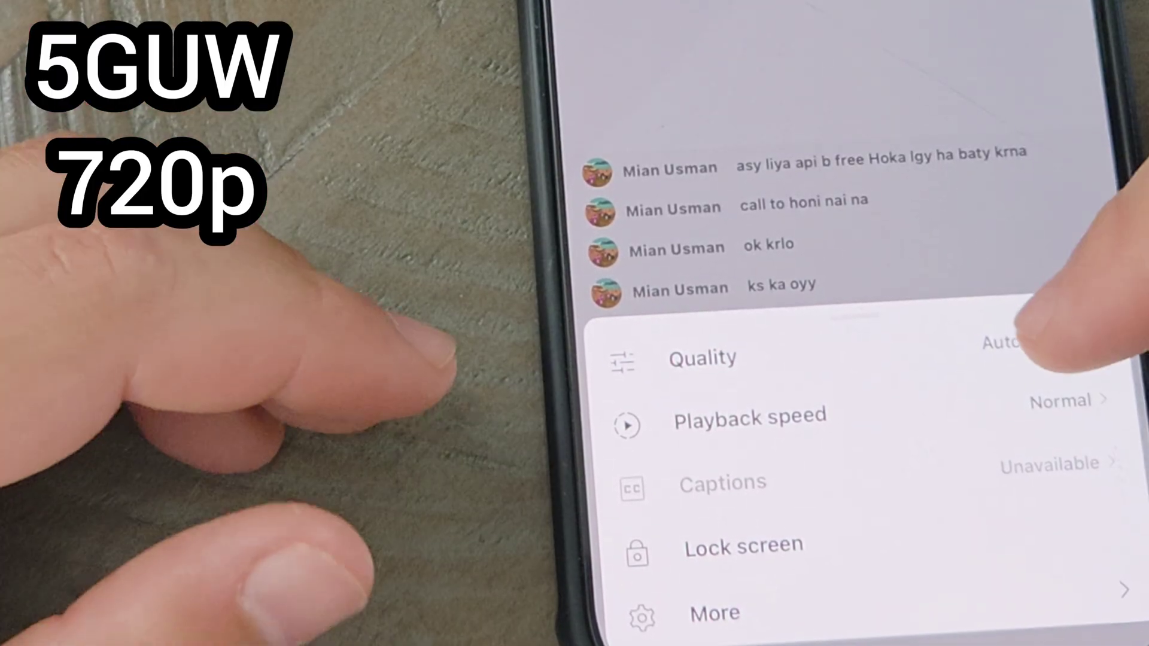
Step: Choose 1080p from the Advanced resolution list for the livestream
click(702, 358)
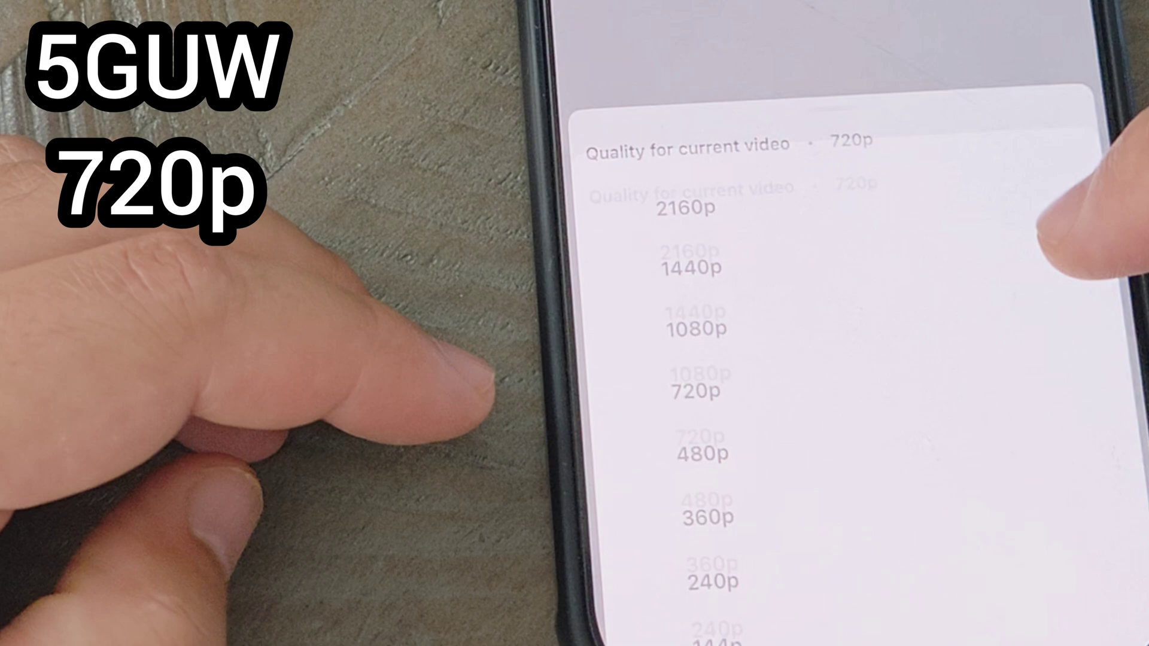
click(697, 328)
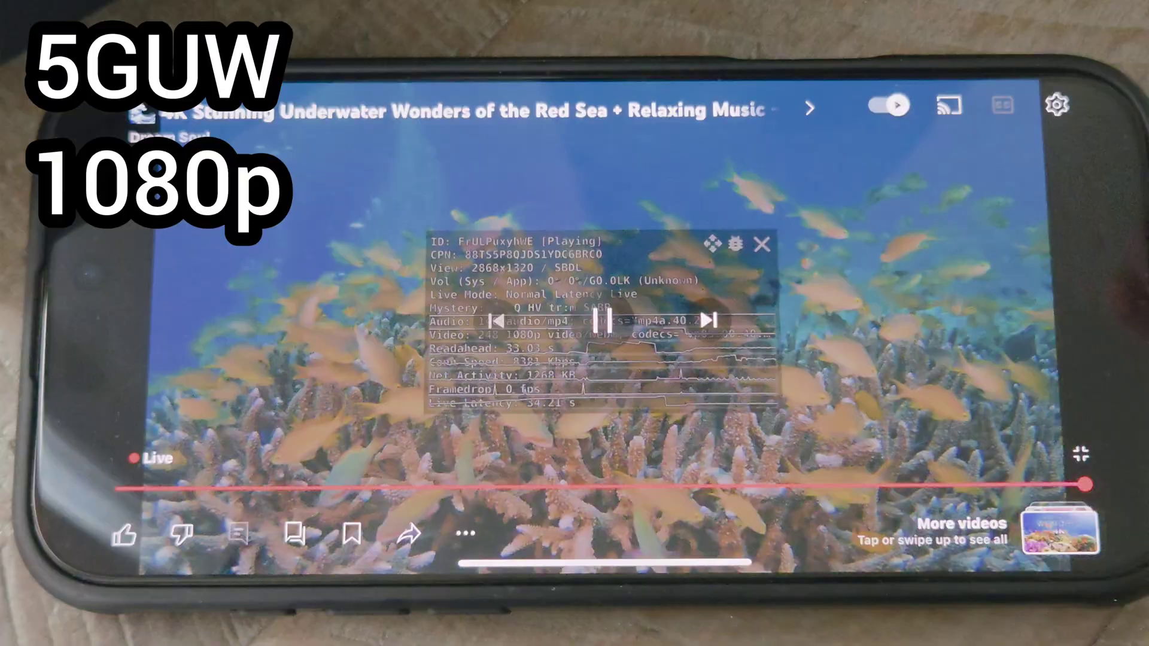
Step: Switch the livestream's playback quality to 1440p from the quality menu
click(1057, 105)
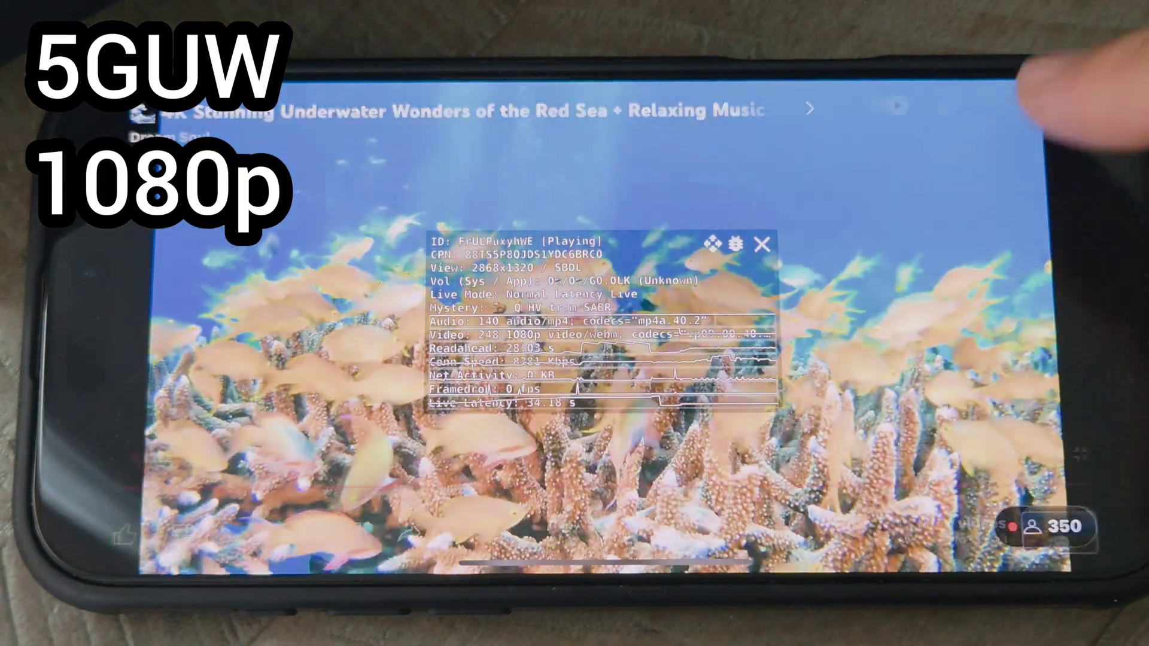
click(1057, 106)
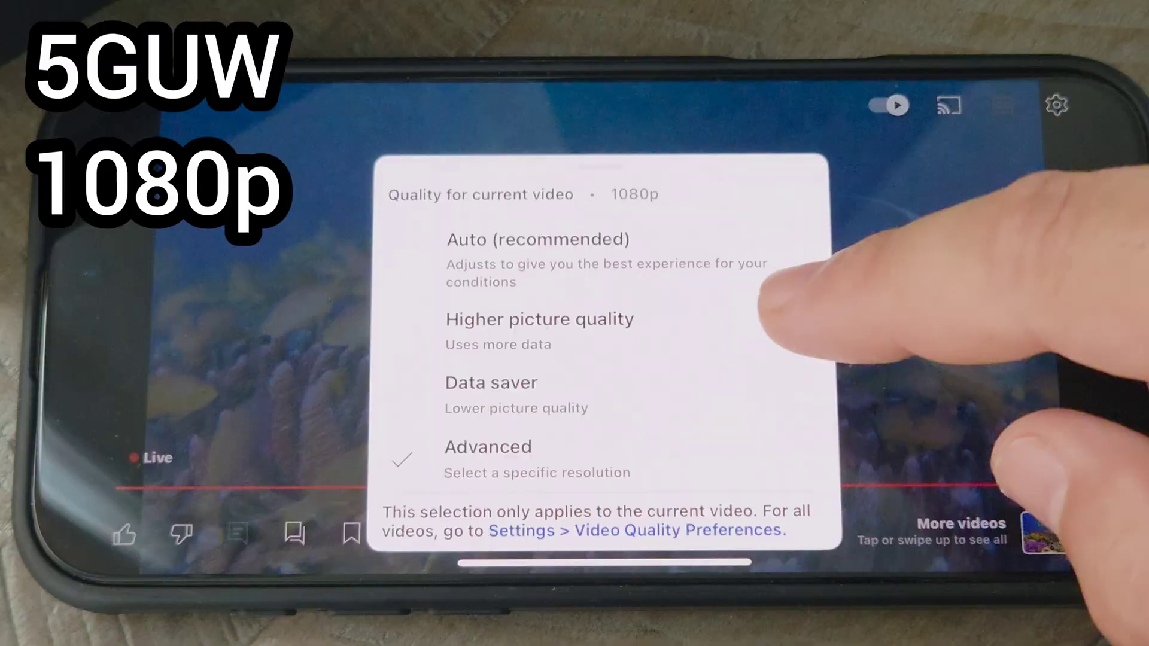
click(489, 447)
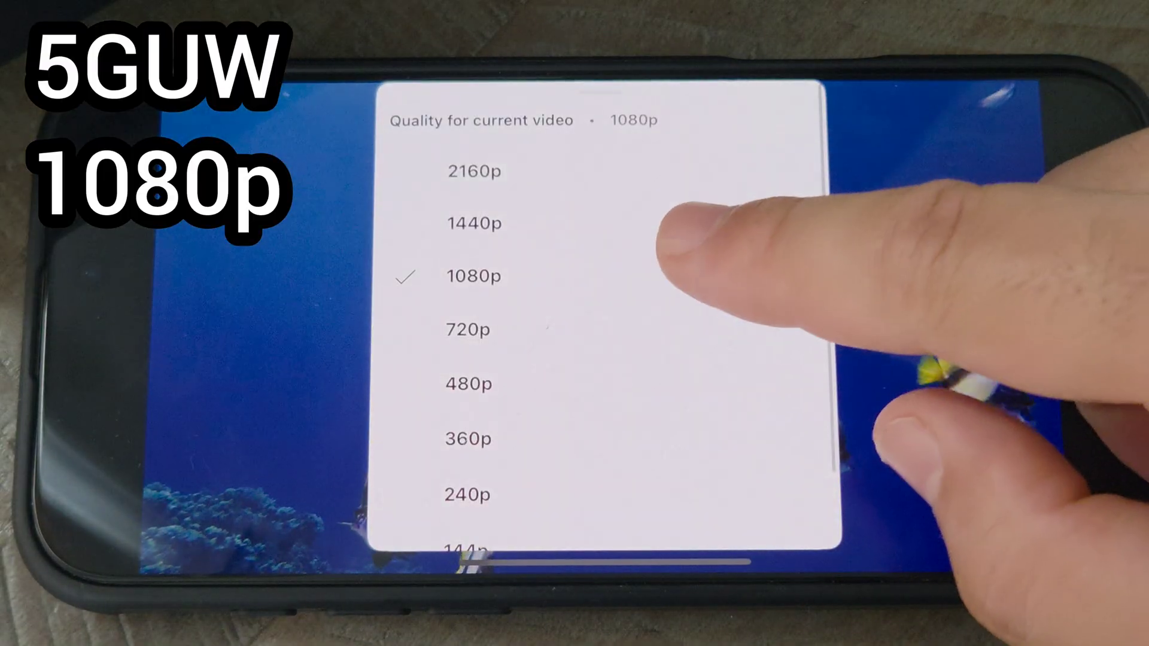
click(471, 224)
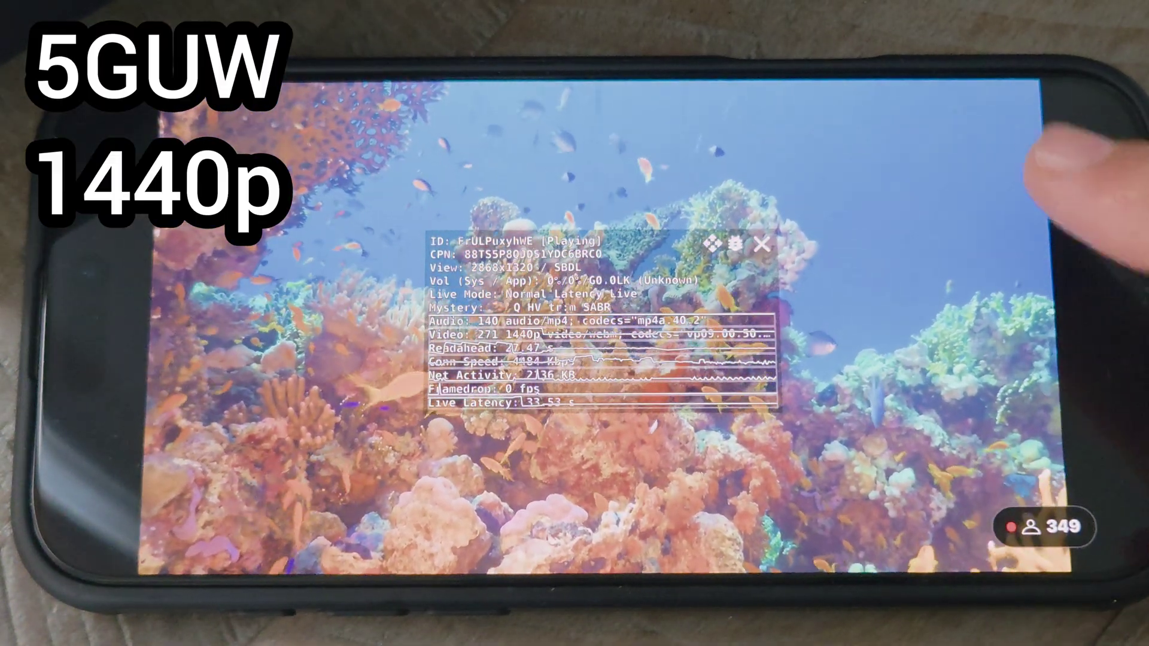
Step: Raise the livestream's playback quality again to 2160p
click(1056, 104)
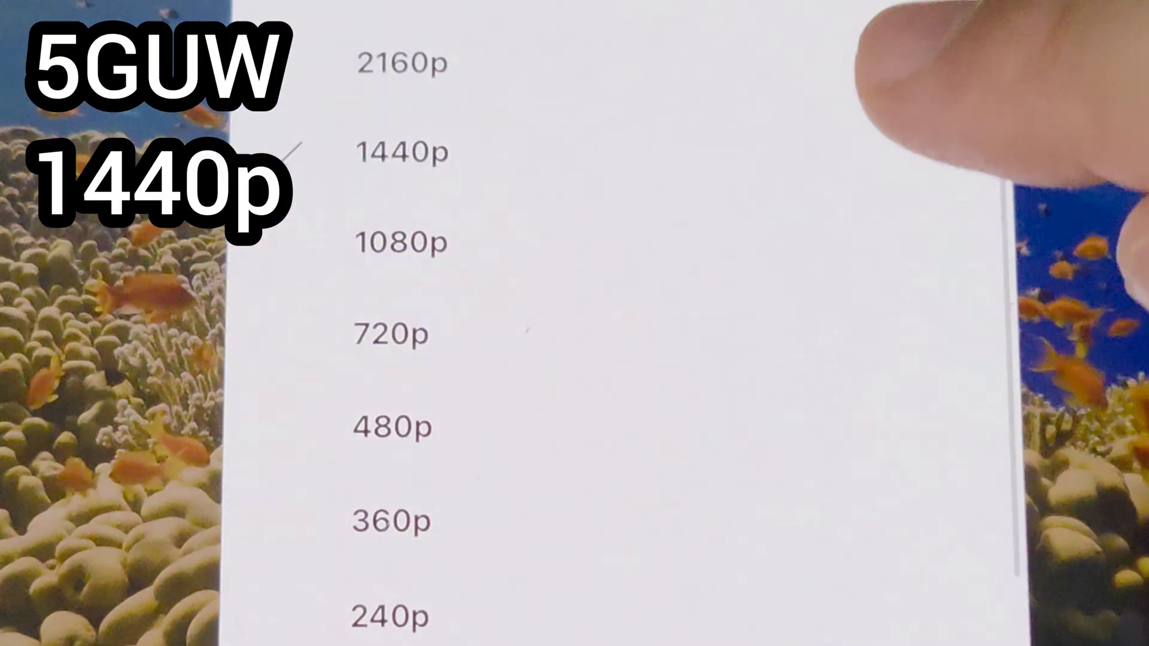
click(401, 61)
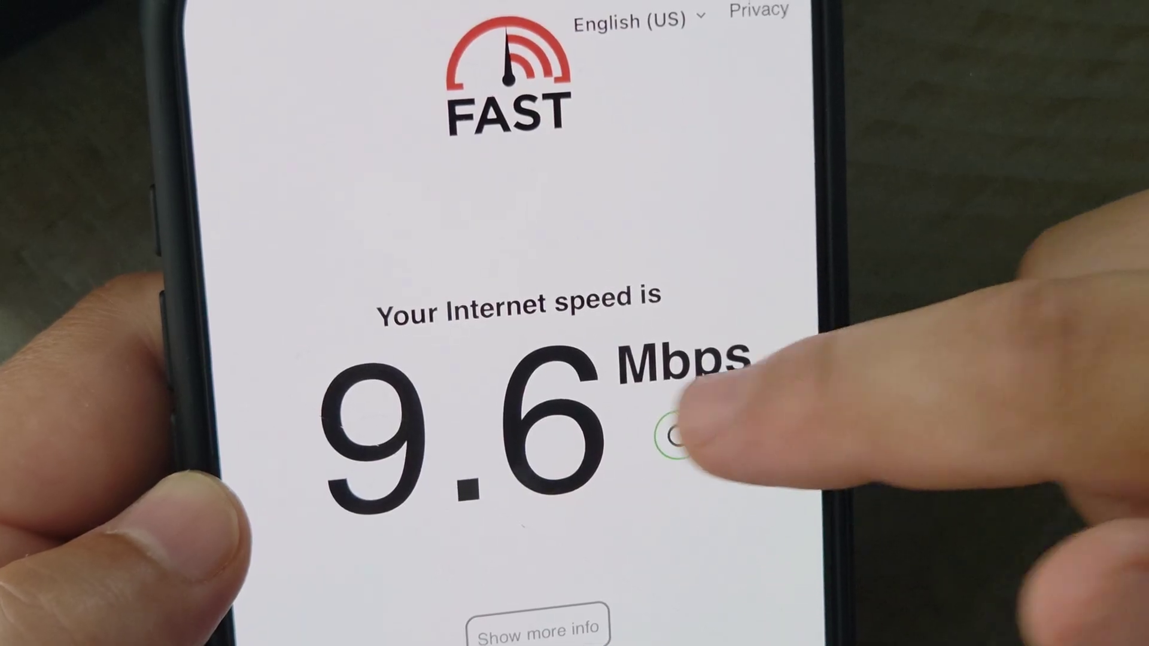
Step: Start the Fast.com speed test, which reports 9.6 Mbps on LTE
click(667, 435)
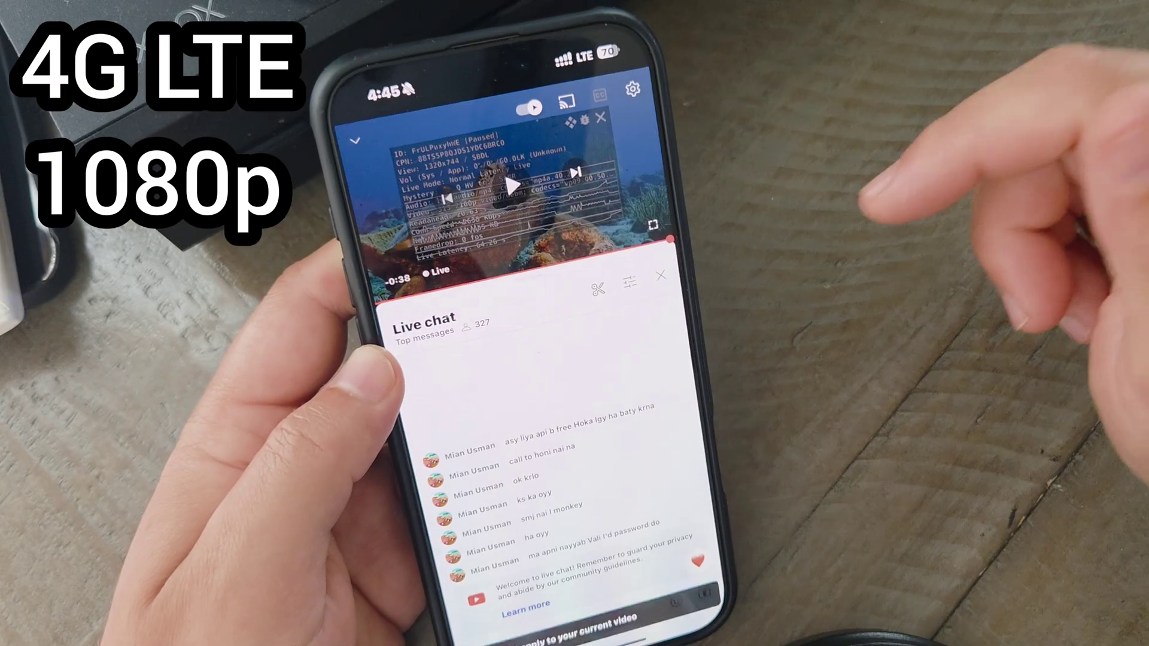
Step: Resume the paused livestream at 1080p with live chat still open
click(511, 187)
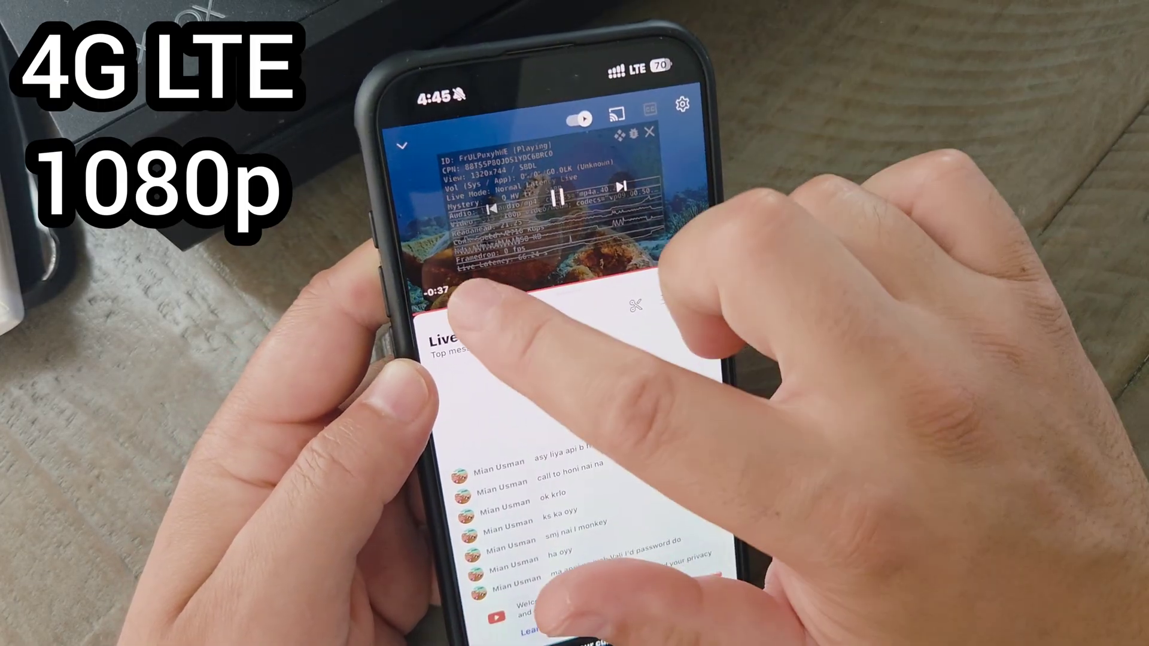